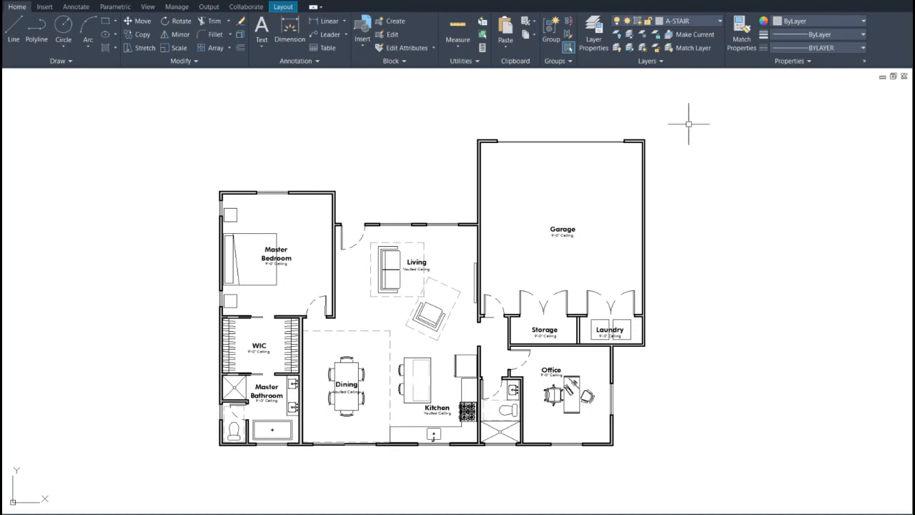
{"action": "mouse_move", "coordinate": [683, 117]}
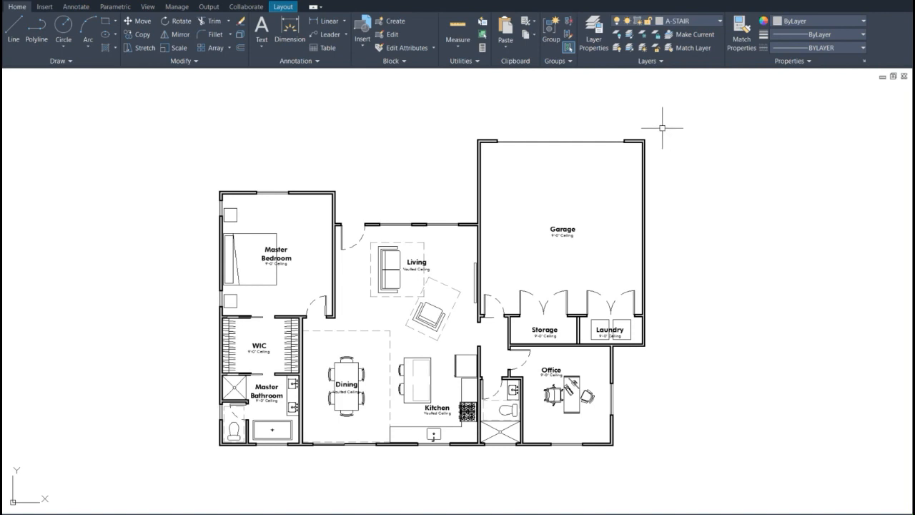
{"action": "mouse_move", "coordinate": [701, 160]}
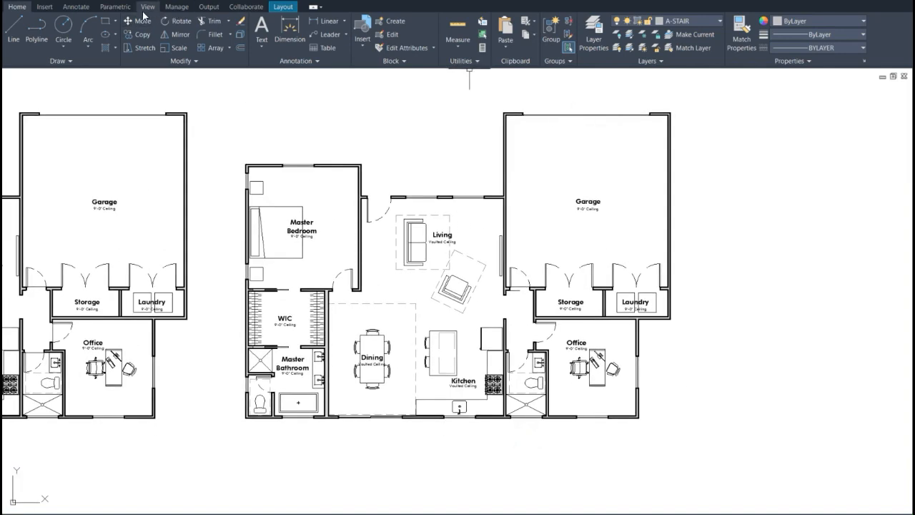
{"action": "mouse_move", "coordinate": [76, 6]}
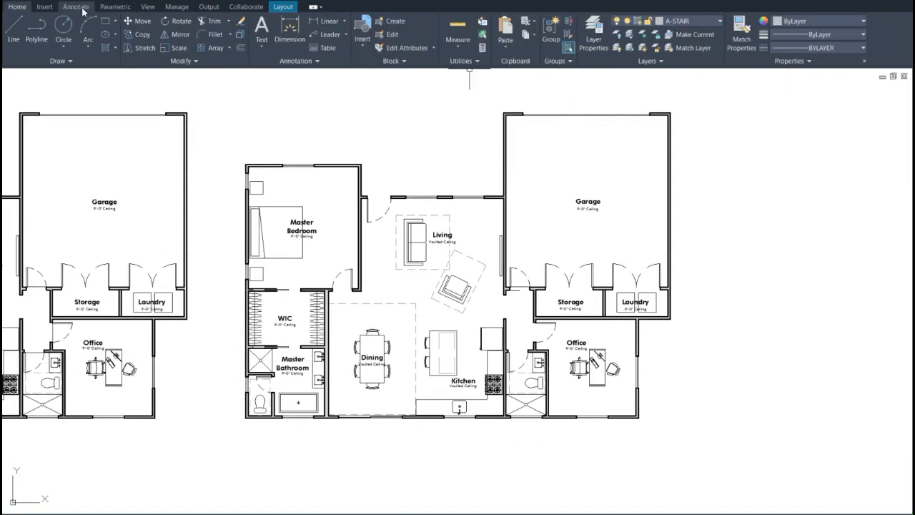
Start a wipeout from the Annotate tab with its first corner below-left of the copied plan.
{"action": "left_click", "coordinate": [76, 6]}
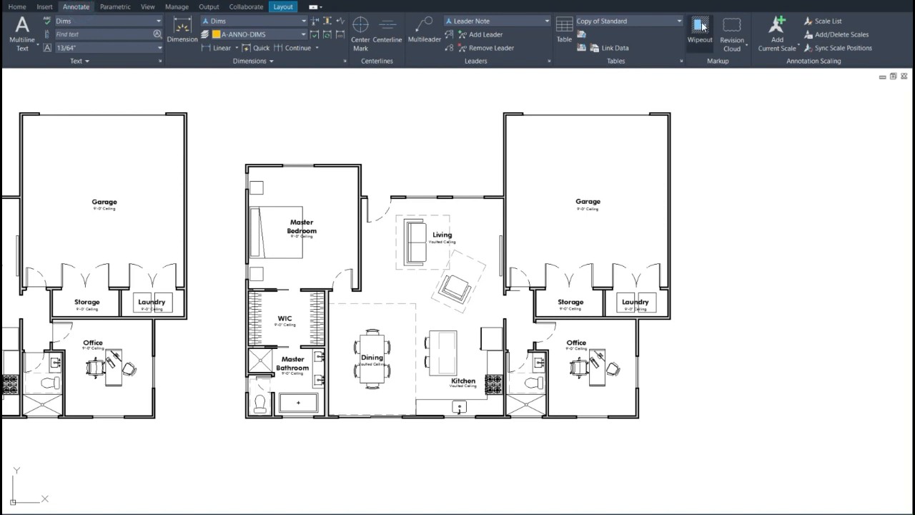
{"action": "mouse_move", "coordinate": [701, 27]}
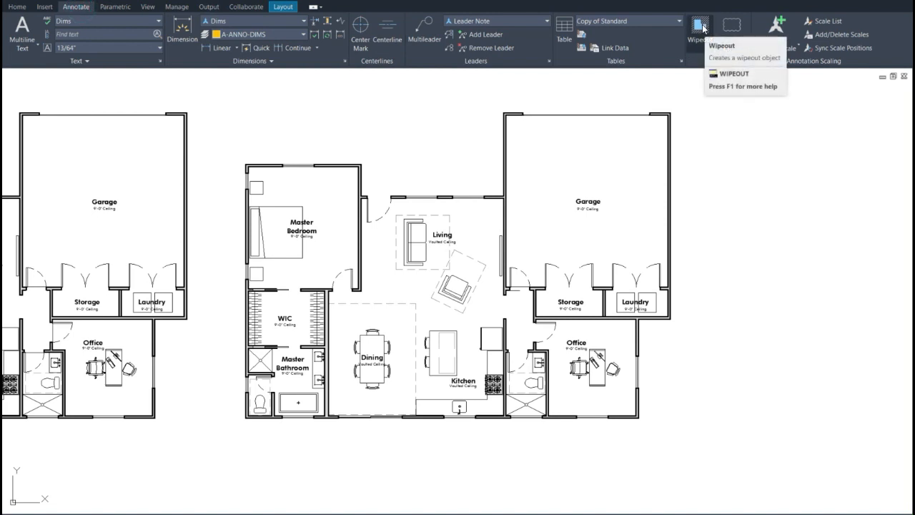
{"action": "left_click", "coordinate": [700, 29]}
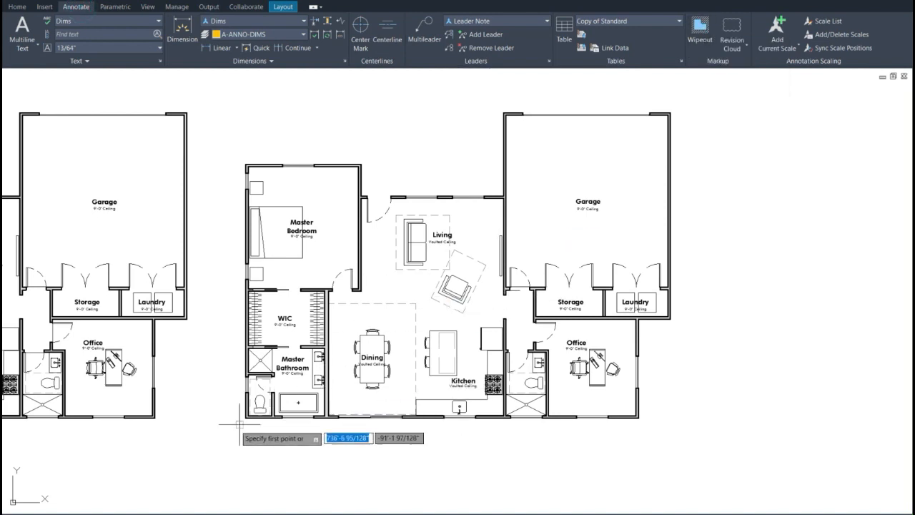
{"action": "left_click", "coordinate": [237, 412]}
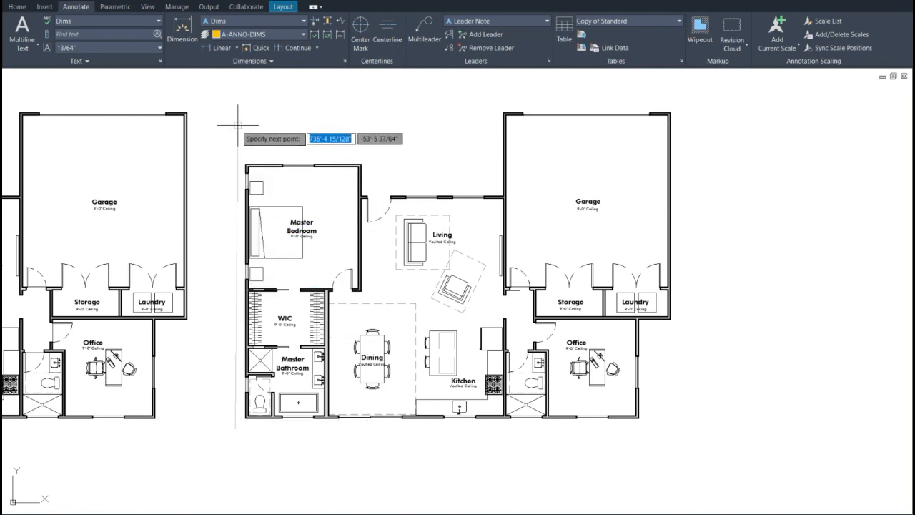
{"action": "mouse_move", "coordinate": [493, 135]}
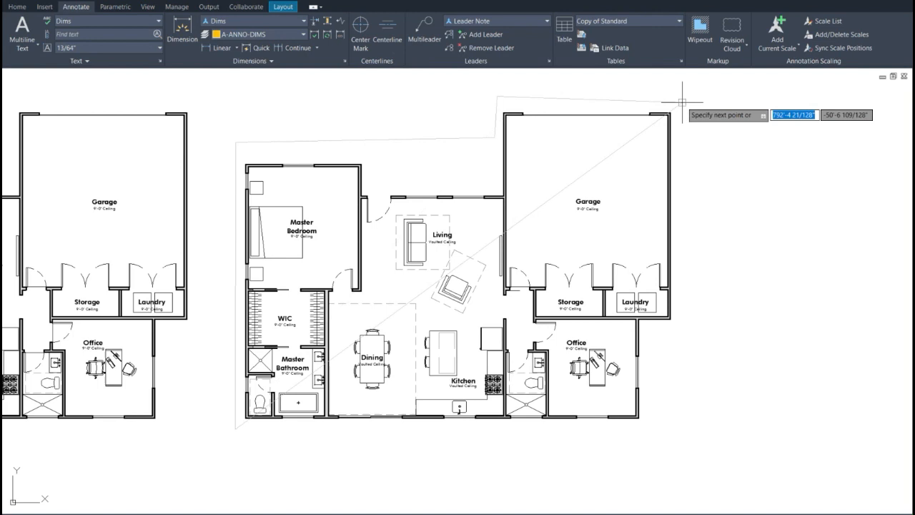
{"action": "mouse_move", "coordinate": [686, 432]}
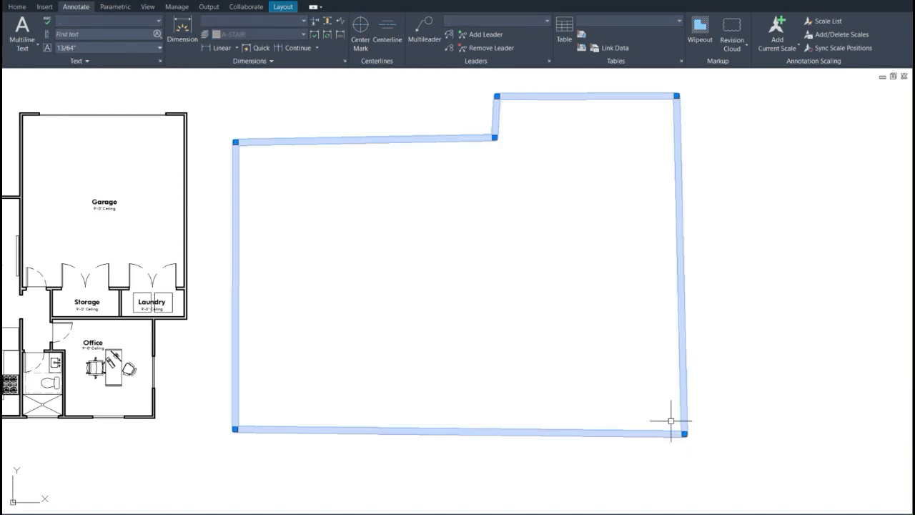
{"action": "mouse_move", "coordinate": [674, 370]}
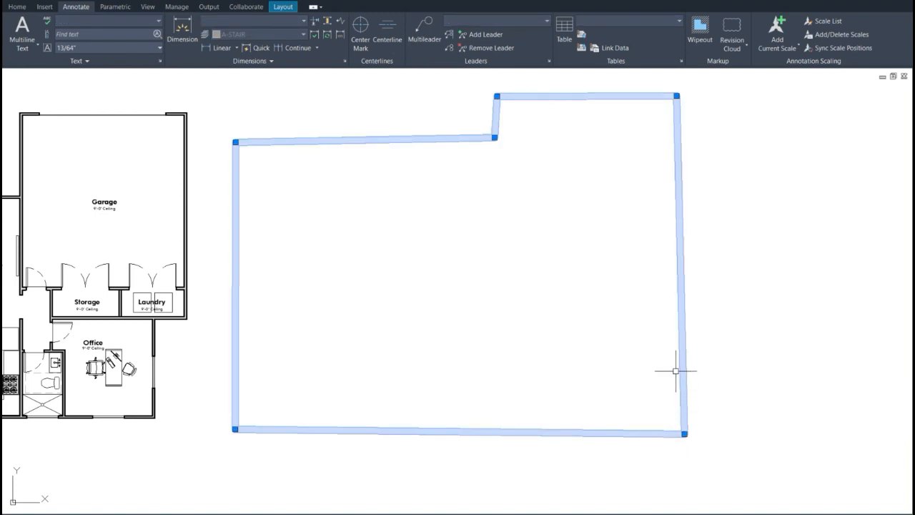
{"action": "mouse_move", "coordinate": [683, 364]}
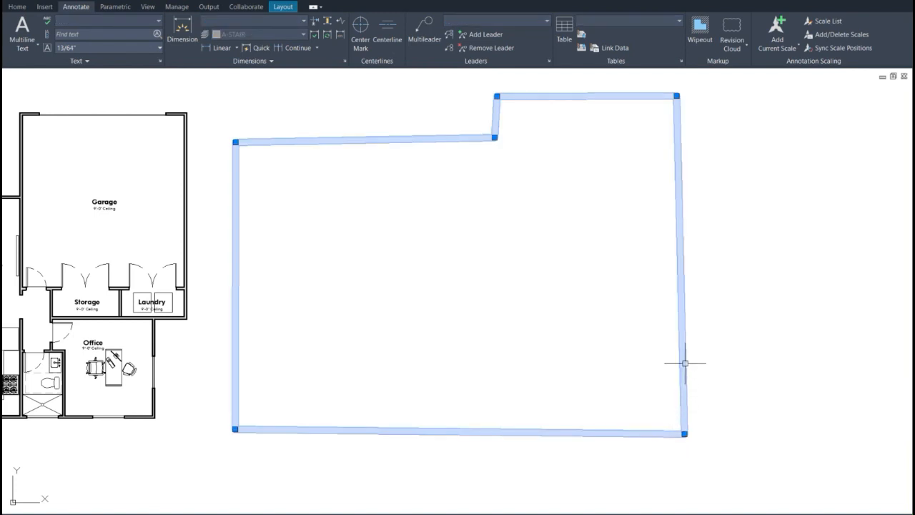
Set the wipeout's transparency to 40 in its Properties palette.
{"action": "right_click", "coordinate": [683, 363]}
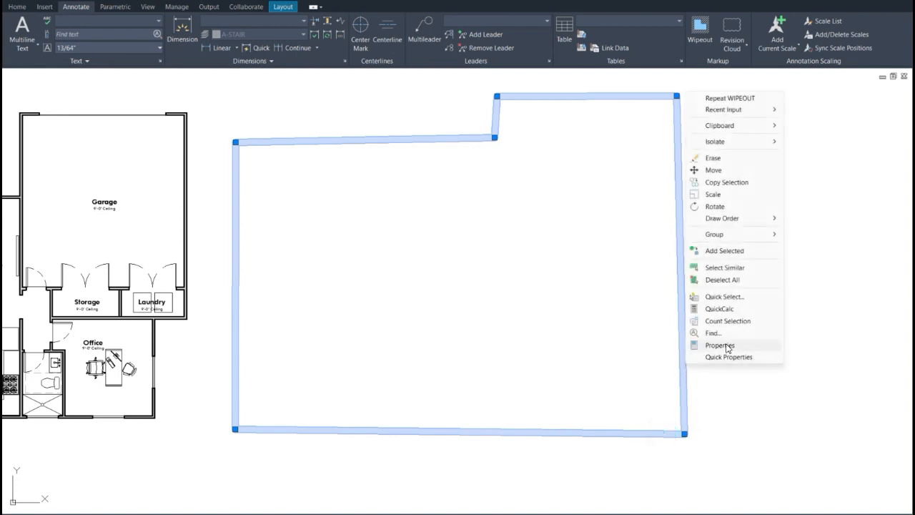
{"action": "left_click", "coordinate": [719, 345]}
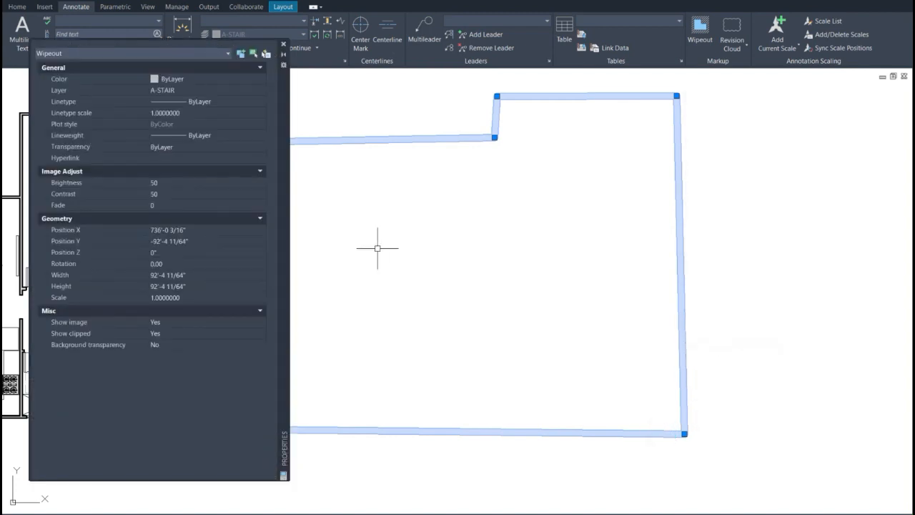
{"action": "mouse_move", "coordinate": [269, 189]}
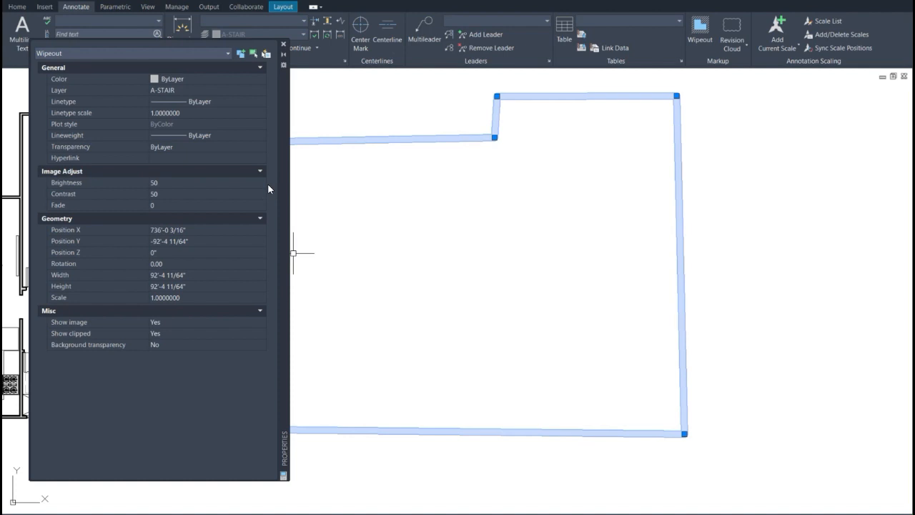
{"action": "mouse_move", "coordinate": [207, 186]}
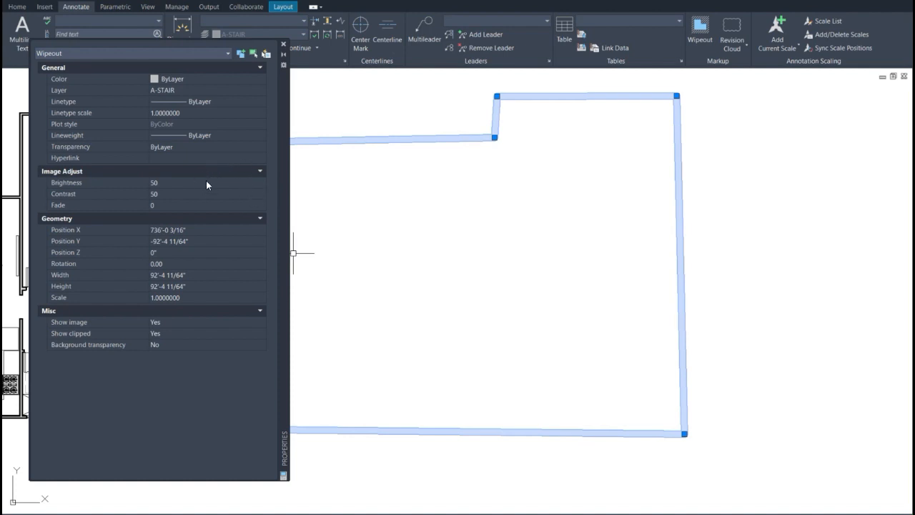
{"action": "mouse_move", "coordinate": [86, 150]}
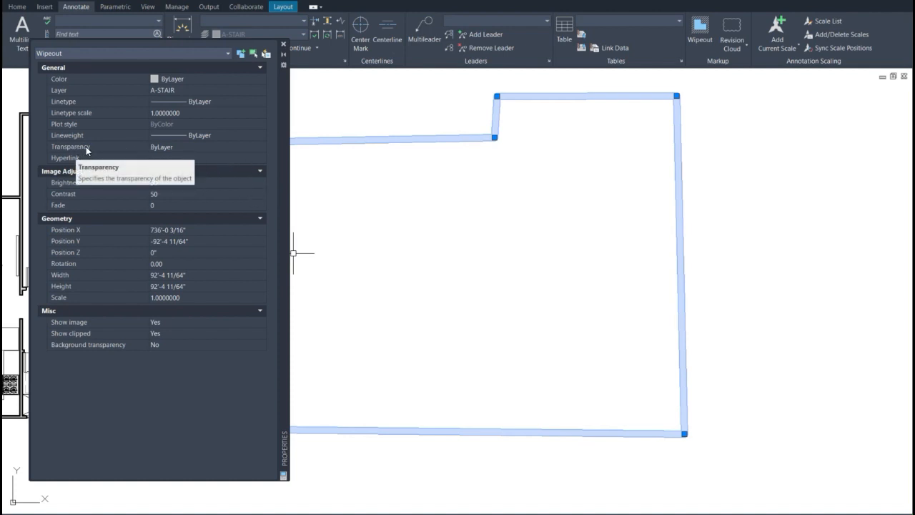
{"action": "left_click", "coordinate": [186, 146]}
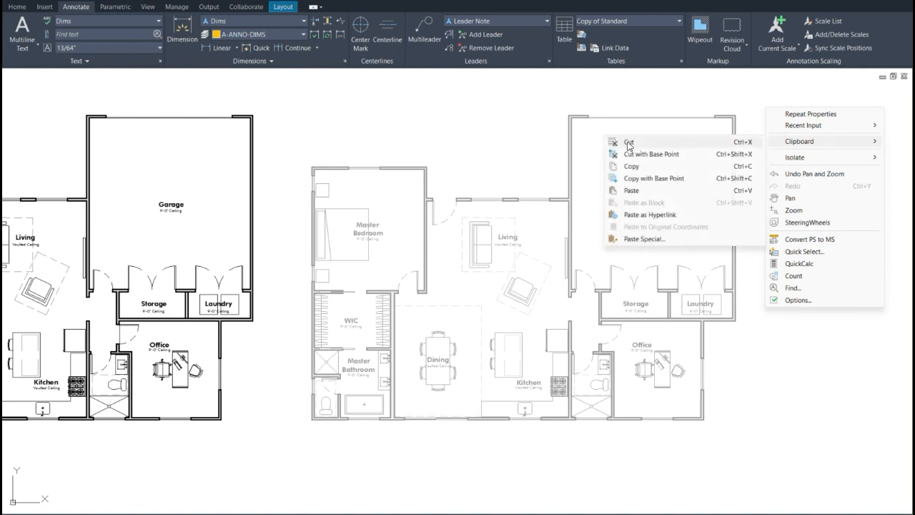
Cut the screened copy with its wipeout and paste it back as a block beside the original.
{"action": "left_click", "coordinate": [629, 143]}
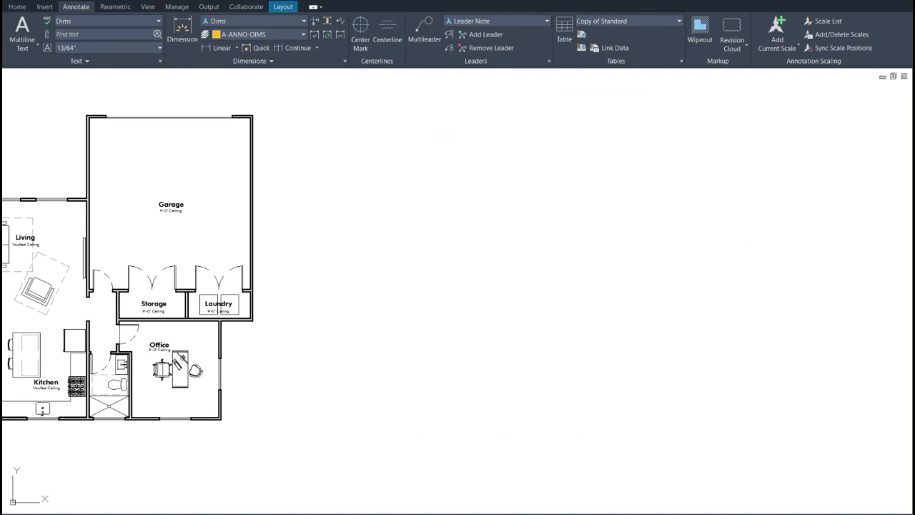
{"action": "right_click", "coordinate": [541, 355]}
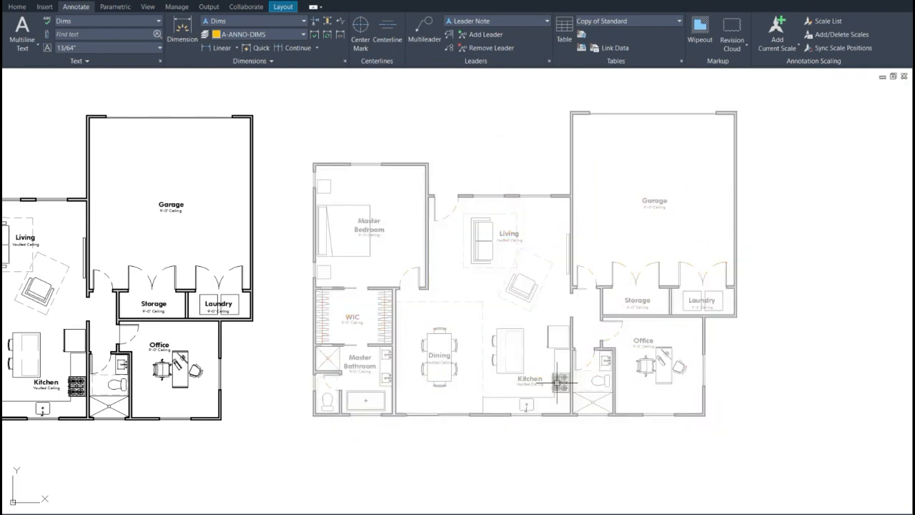
{"action": "left_click", "coordinate": [17, 6]}
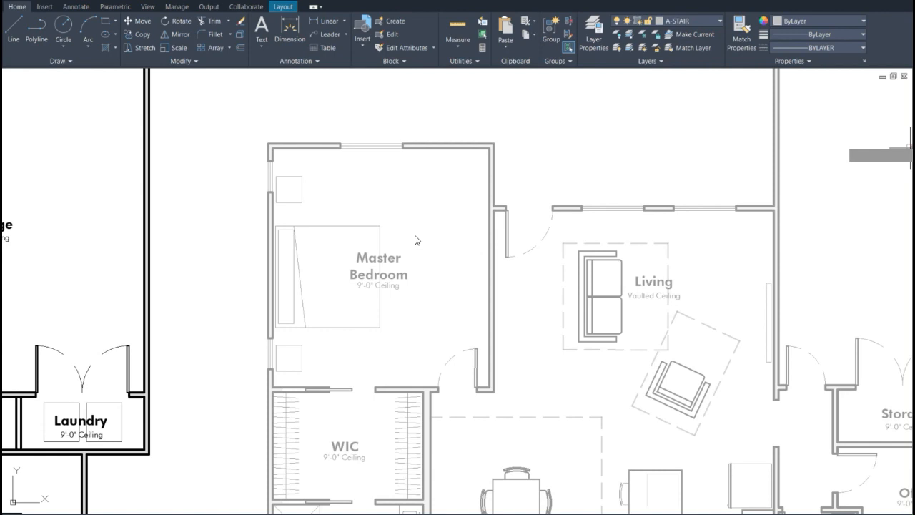